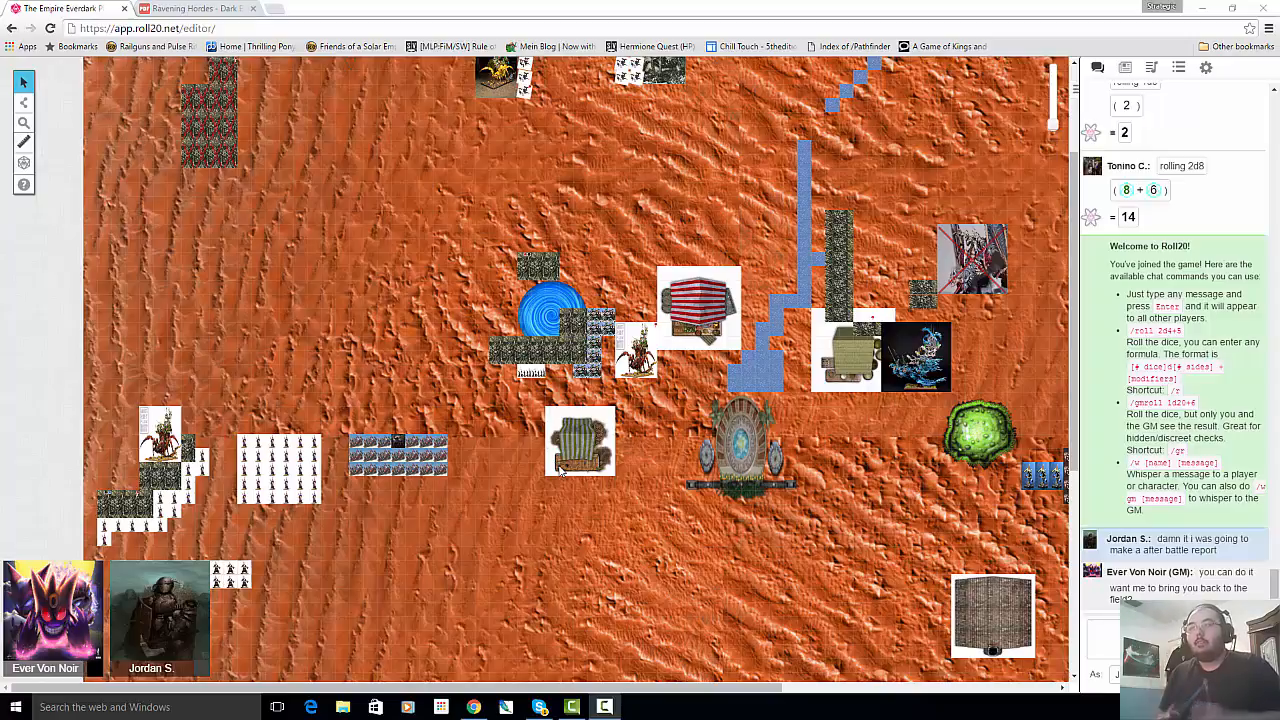
{"action": "mouse_move", "coordinate": [220, 378]}
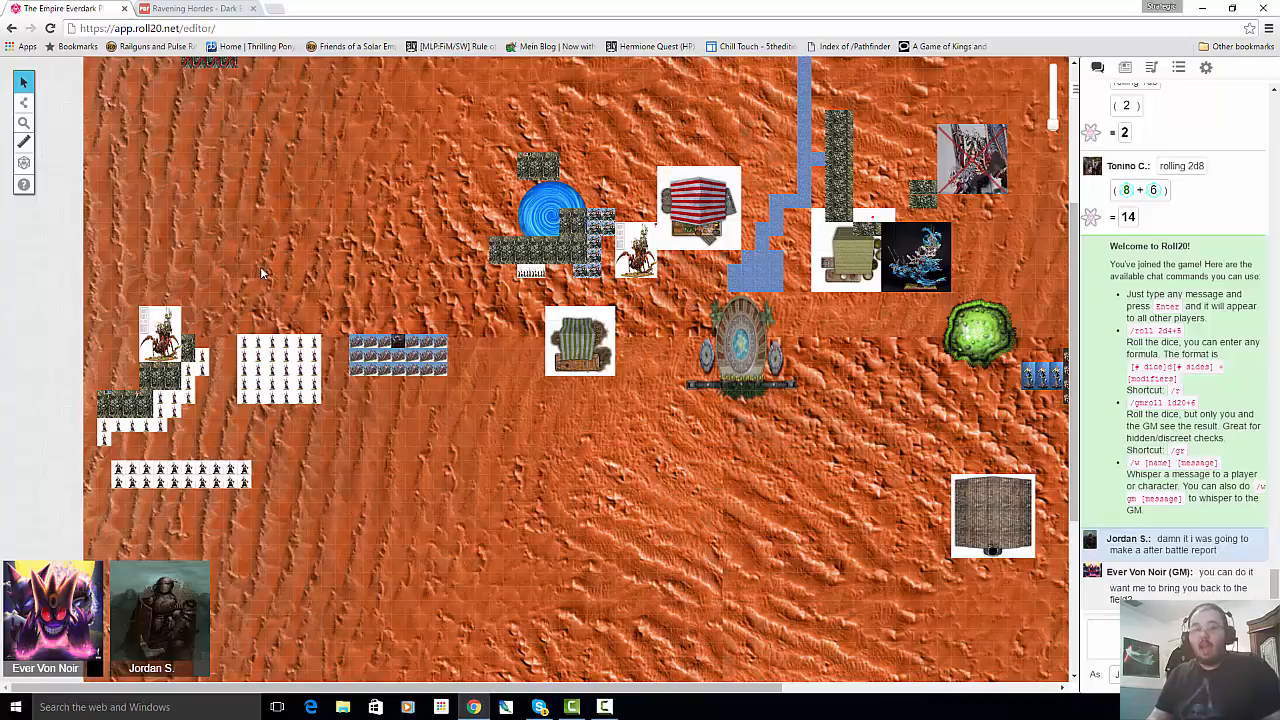
{"action": "mouse_move", "coordinate": [276, 256]}
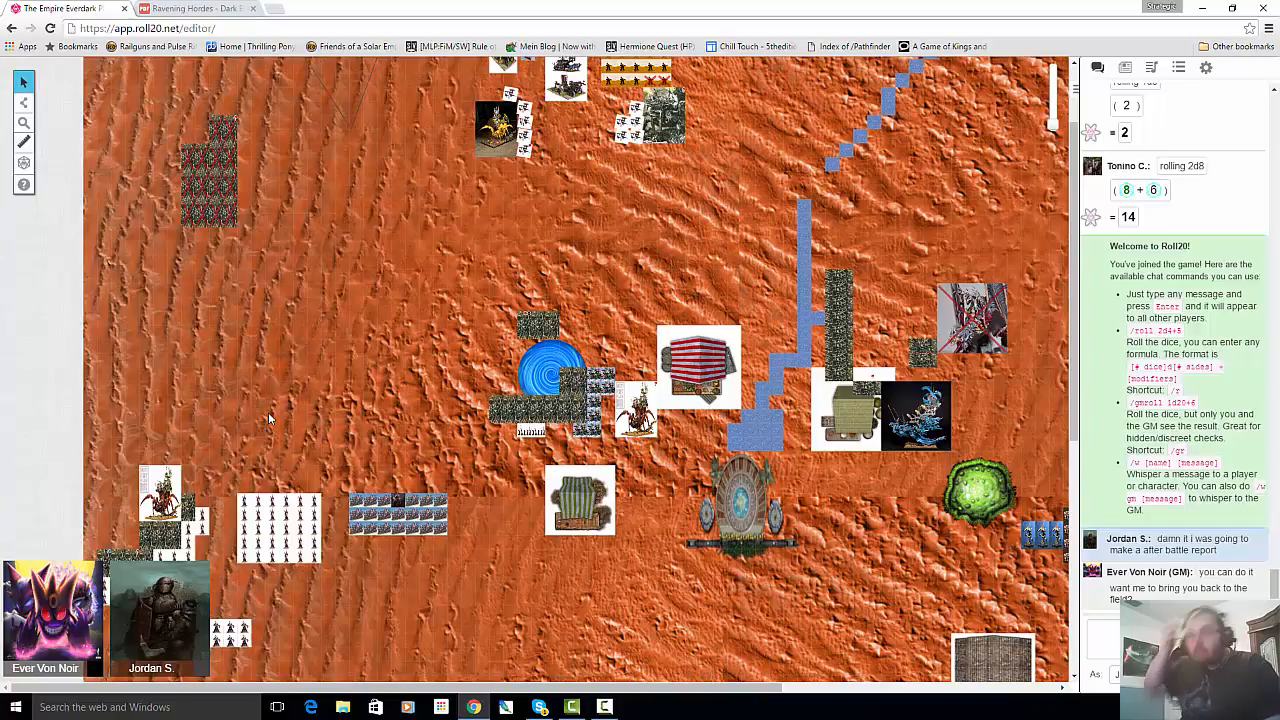
{"action": "mouse_move", "coordinate": [280, 366]}
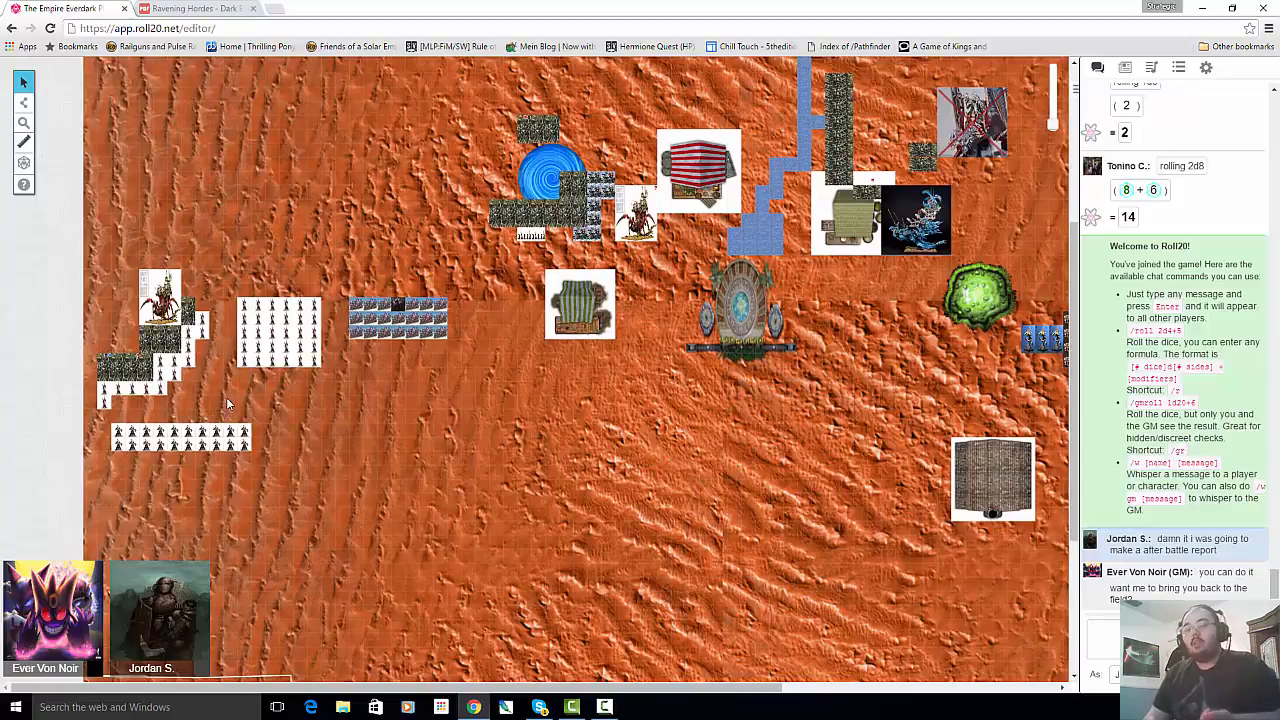
{"action": "mouse_move", "coordinate": [1042, 98]}
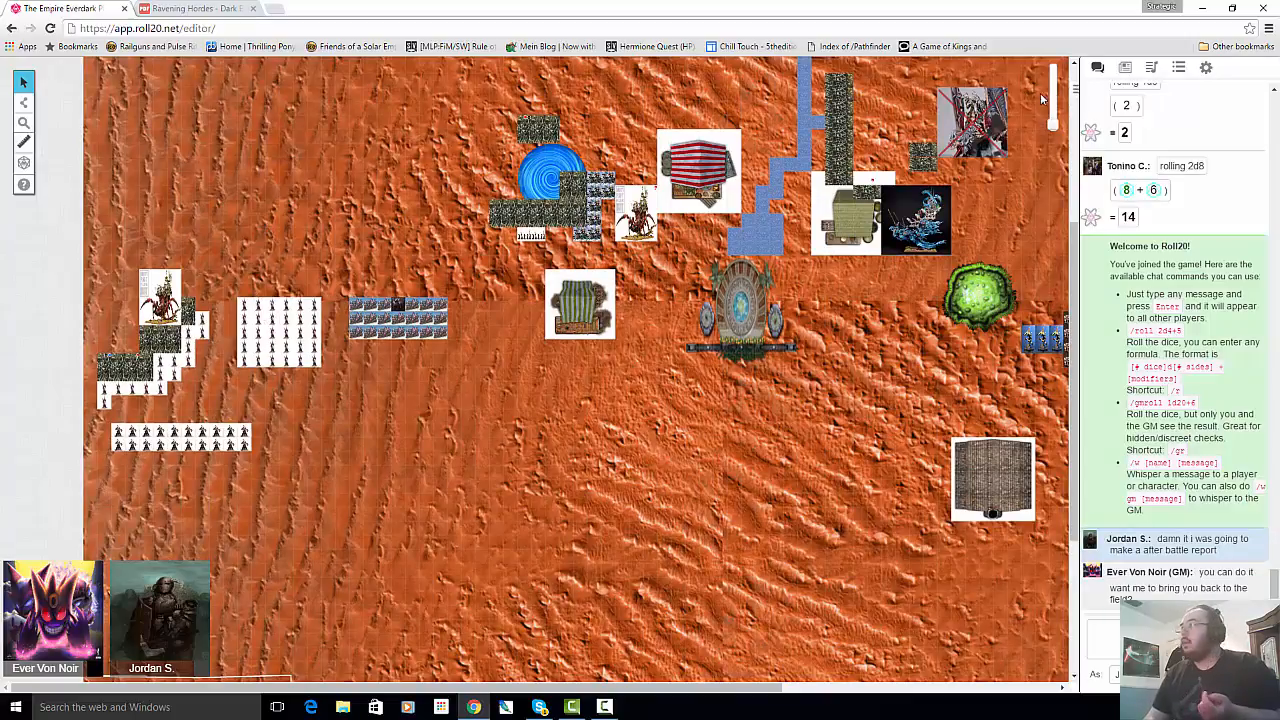
Show the journal with dark elf army units, Everdarkstate, characters and handouts
{"action": "left_click", "coordinate": [1124, 68]}
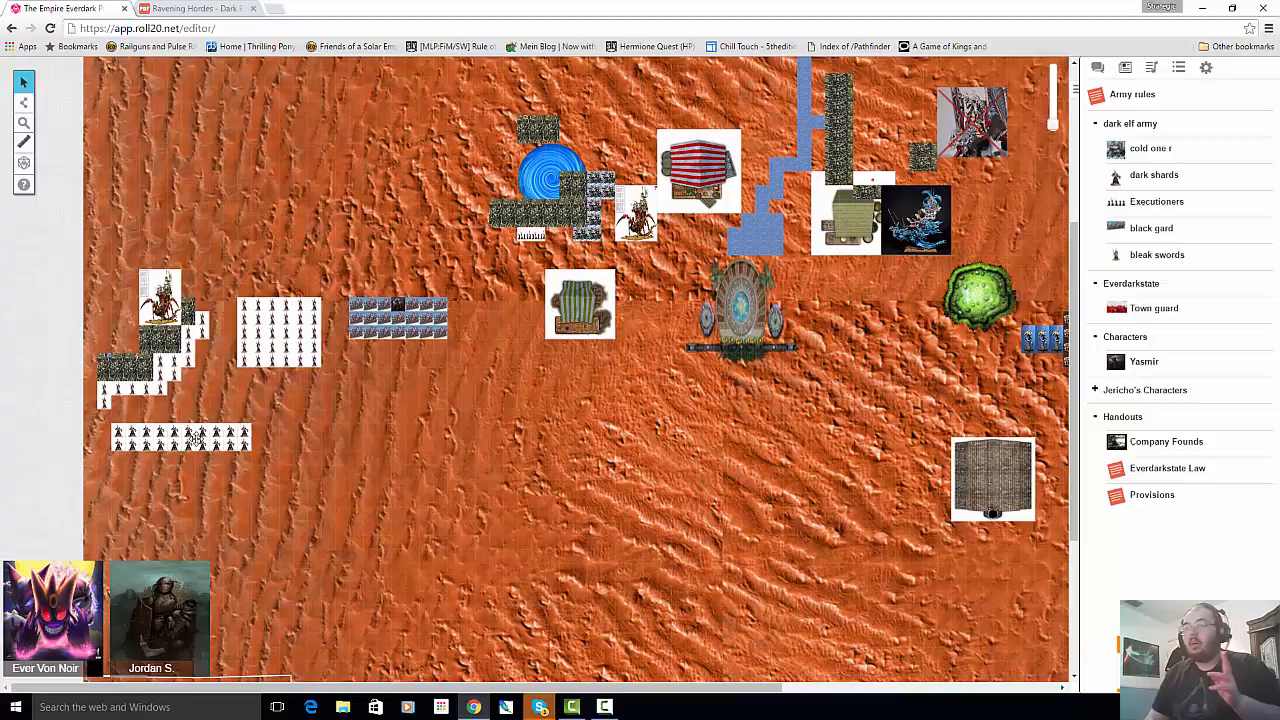
{"action": "mouse_move", "coordinate": [206, 434]}
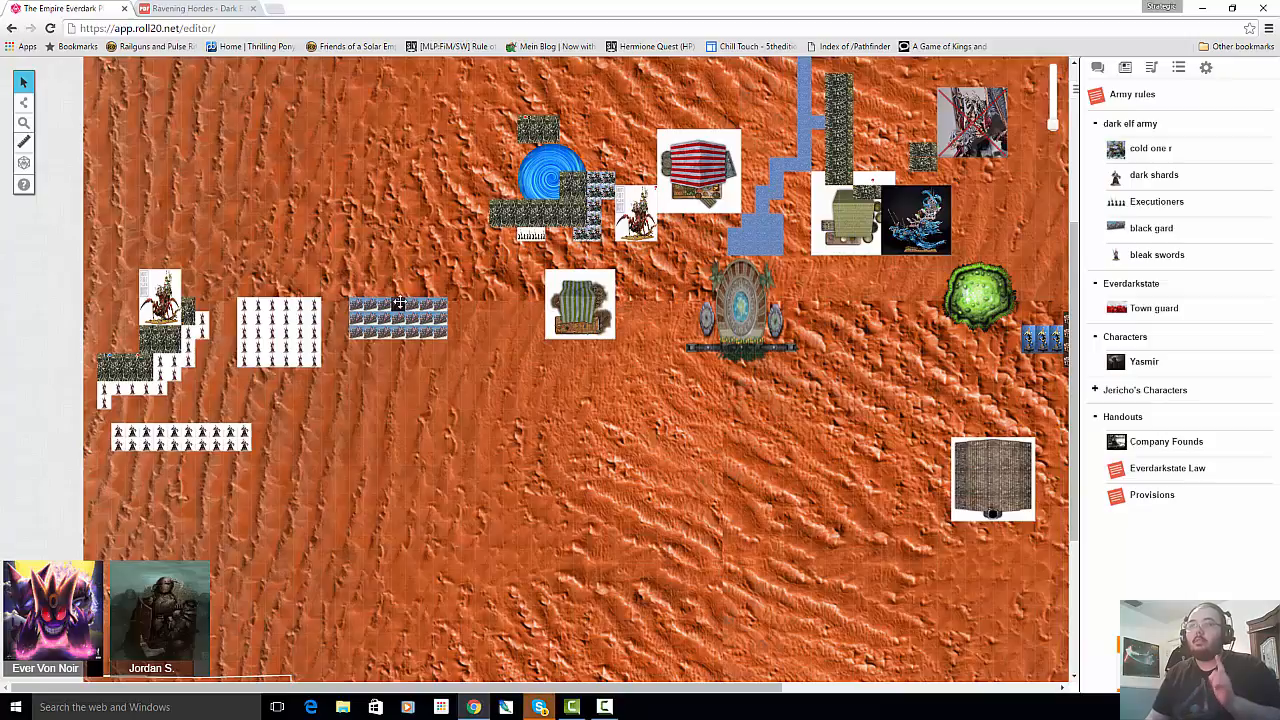
{"action": "mouse_move", "coordinate": [364, 306]}
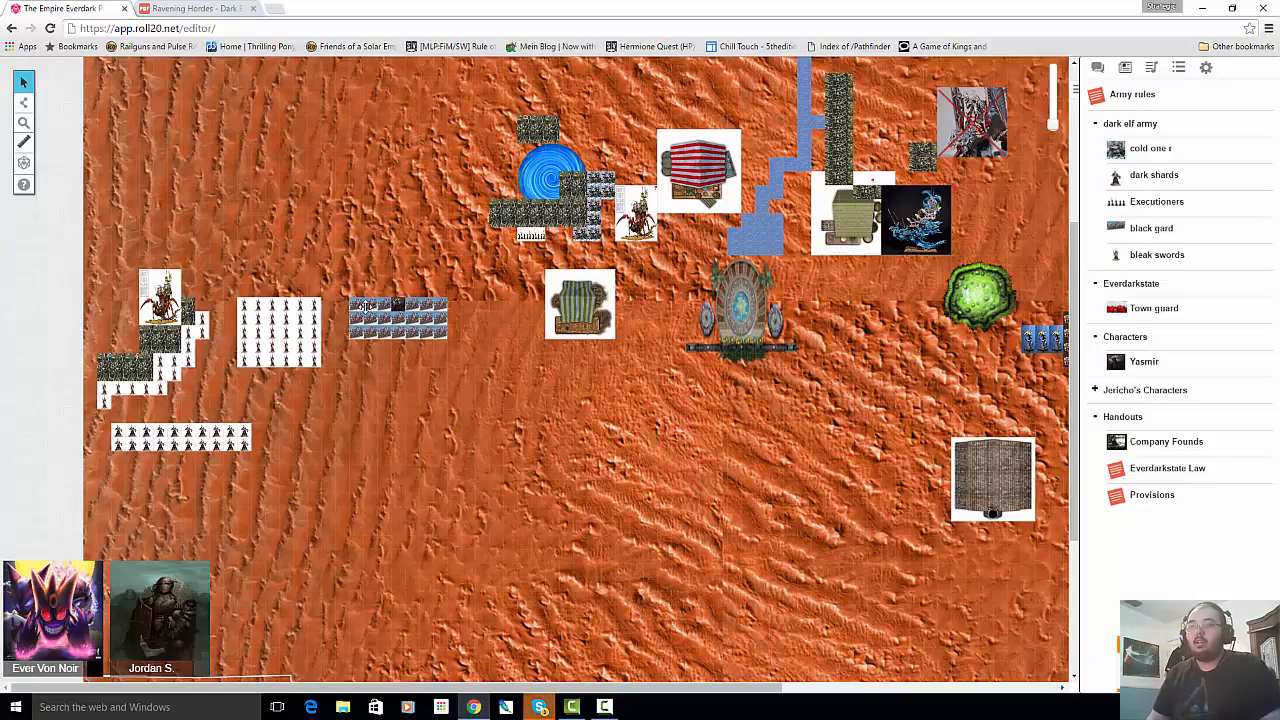
{"action": "mouse_move", "coordinate": [400, 330]}
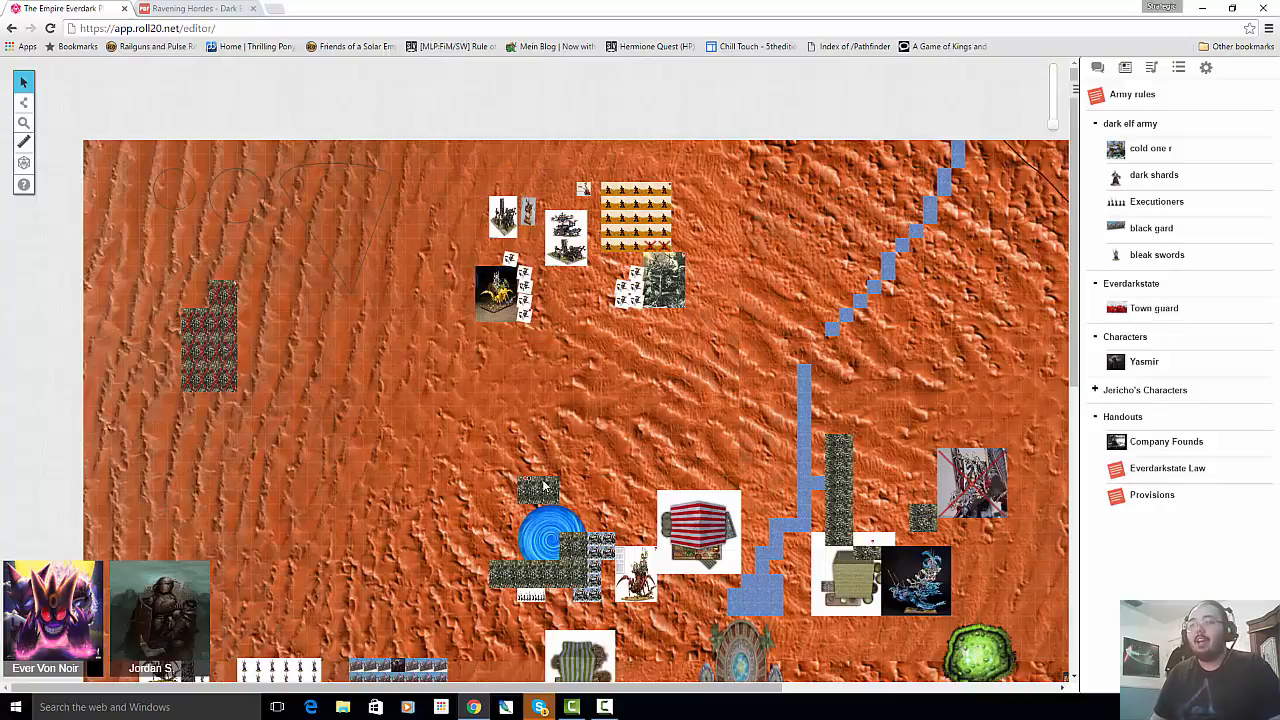
{"action": "left_click", "coordinate": [20, 122]}
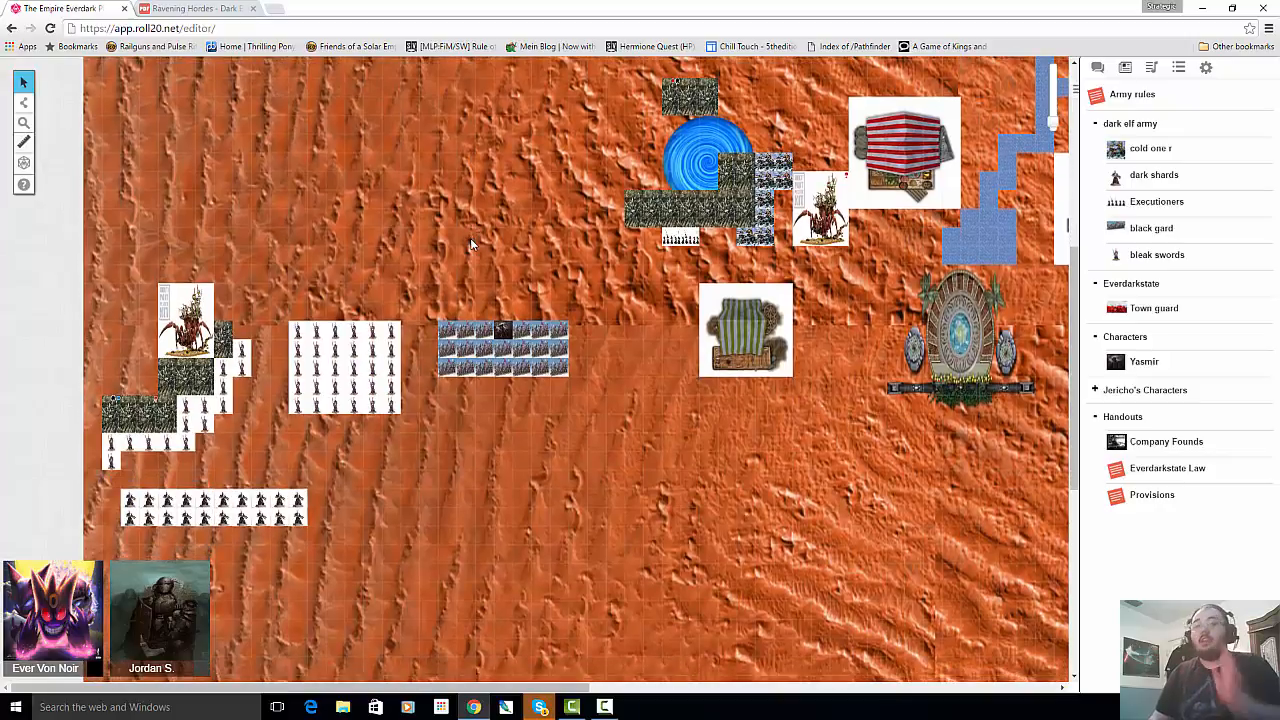
{"action": "mouse_move", "coordinate": [480, 256]}
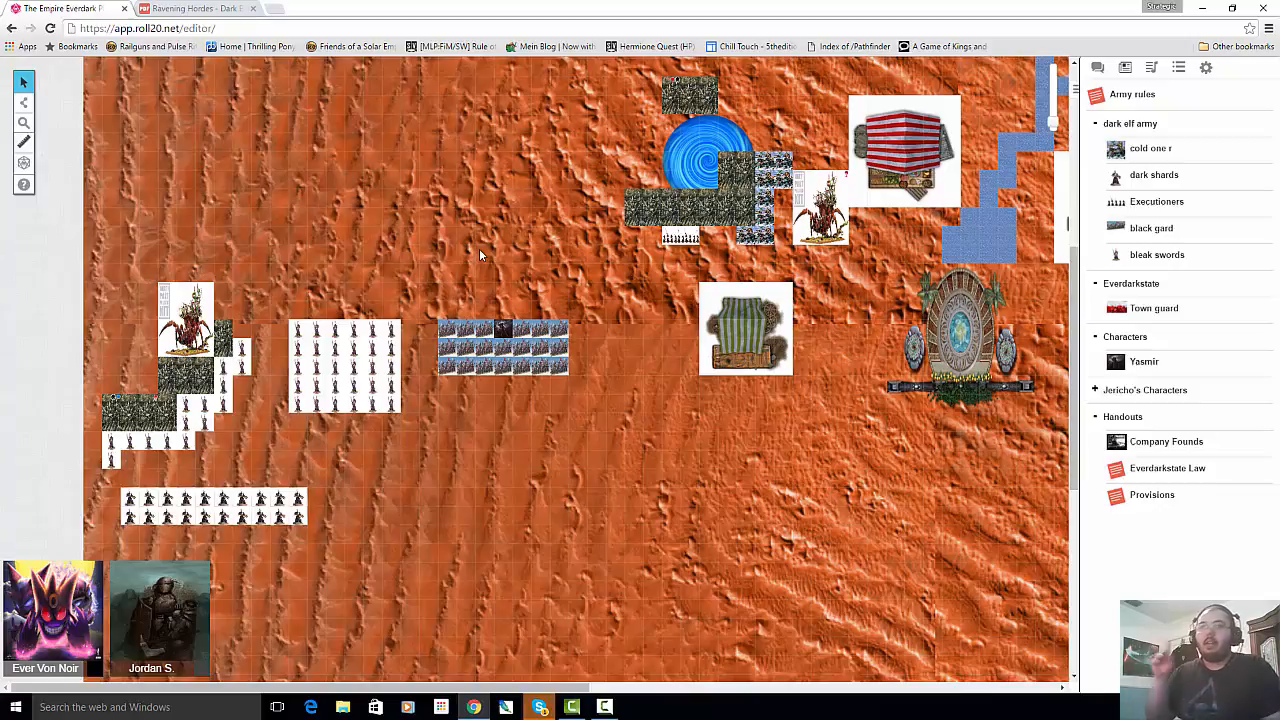
{"action": "mouse_move", "coordinate": [484, 244]}
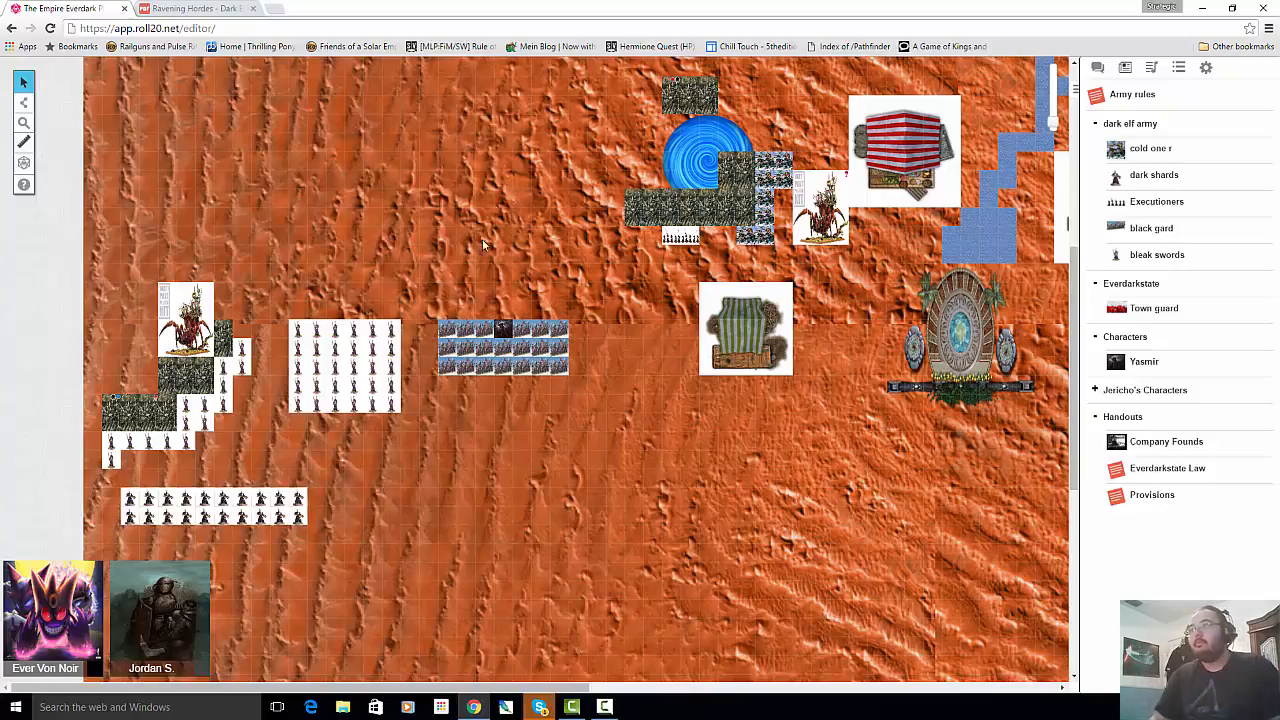
{"action": "left_click_drag", "start_coordinate": [480, 240], "coordinate": [396, 360]}
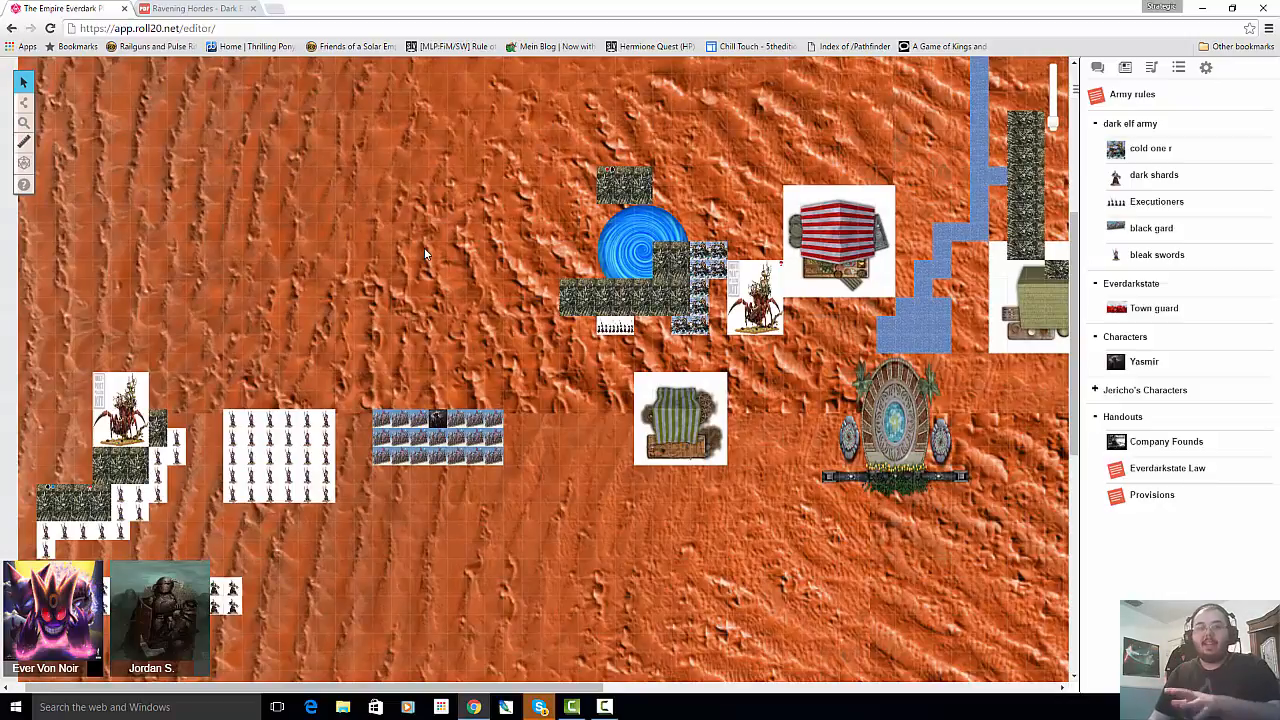
{"action": "mouse_move", "coordinate": [456, 312]}
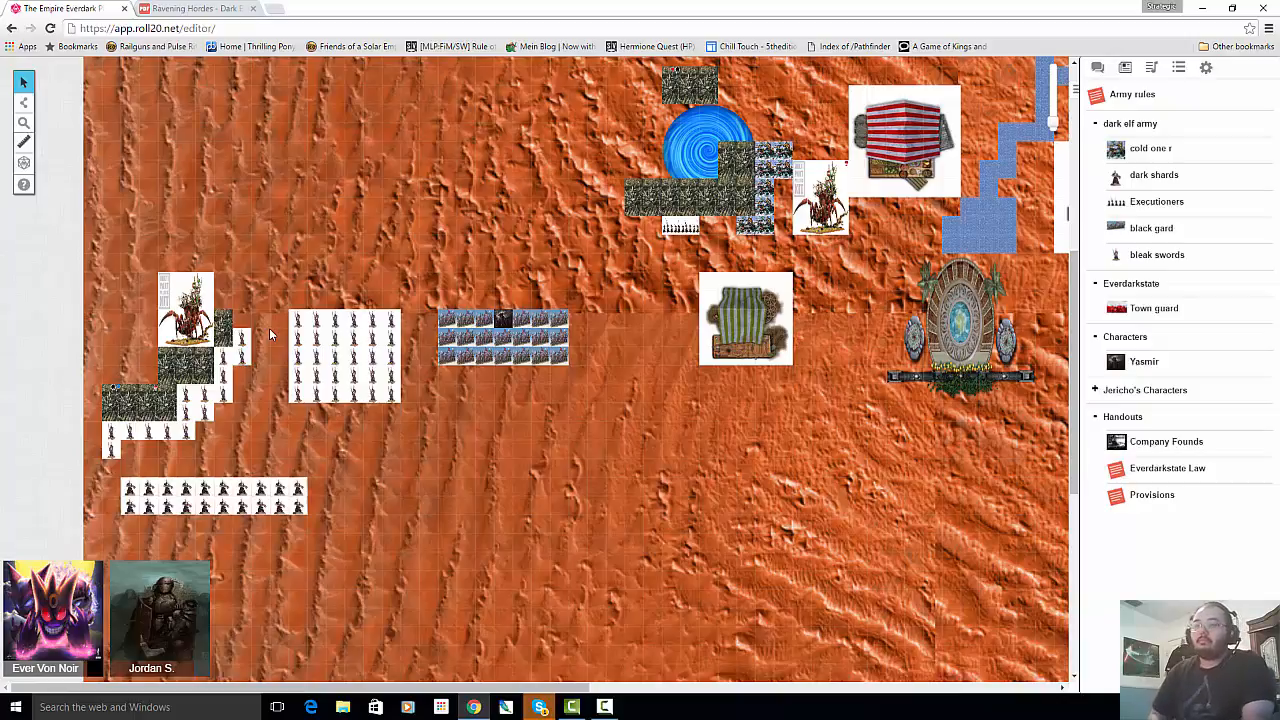
{"action": "mouse_move", "coordinate": [620, 620]}
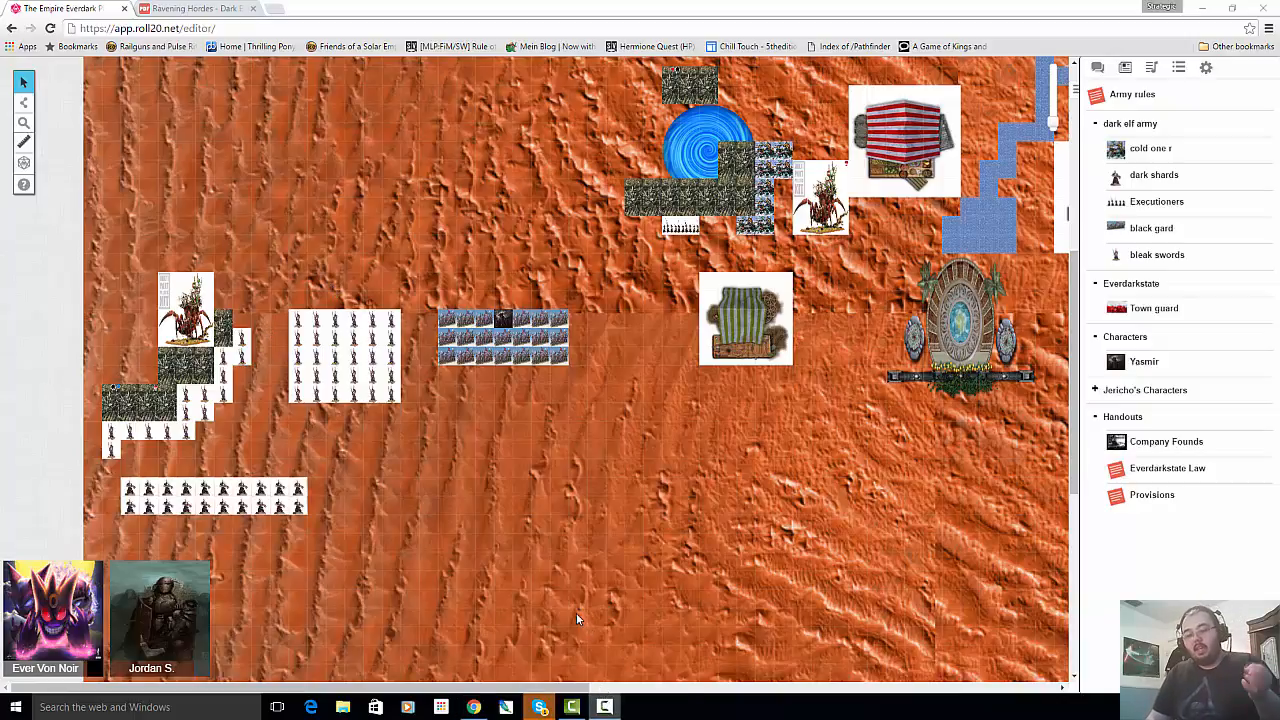
{"action": "mouse_move", "coordinate": [474, 508]}
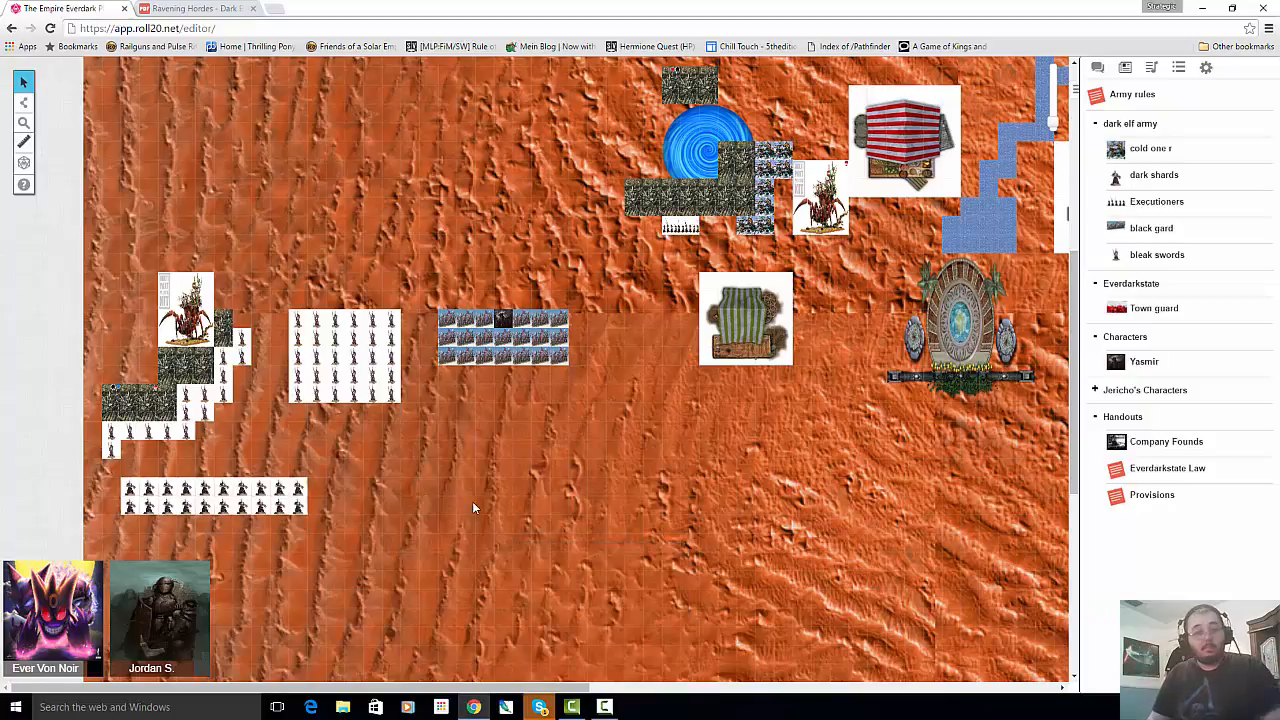
{"action": "mouse_move", "coordinate": [570, 622]}
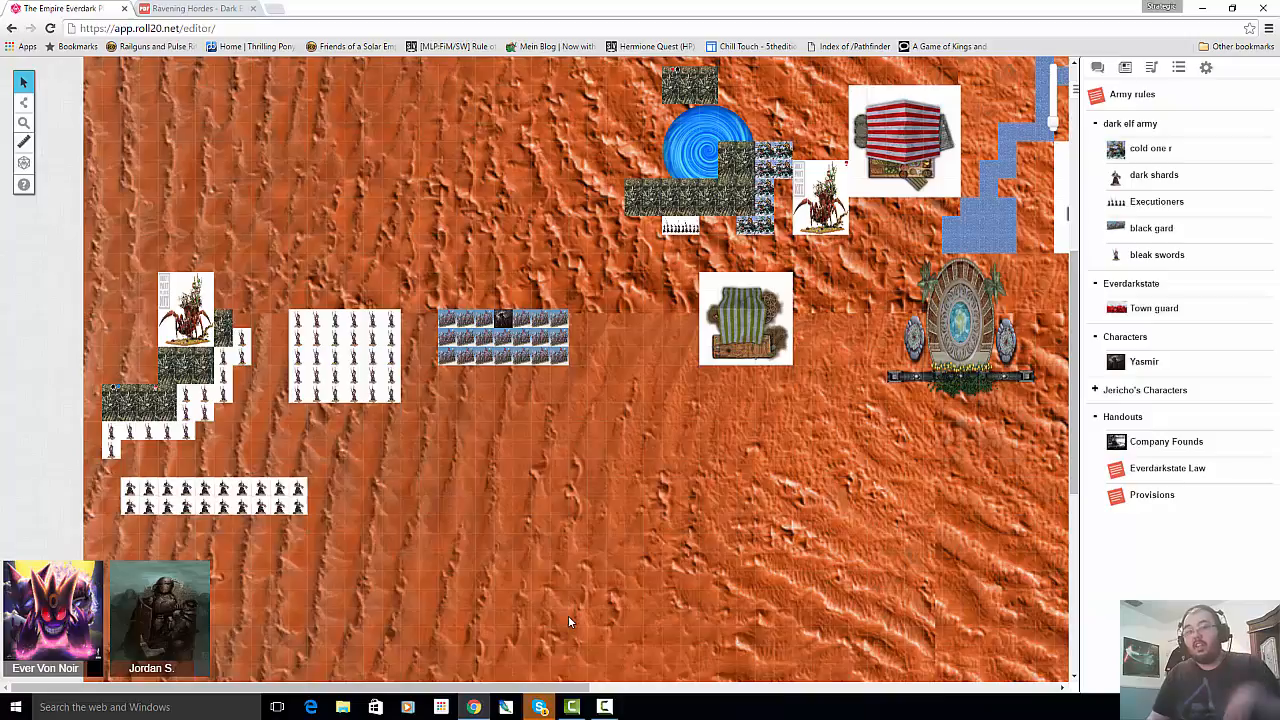